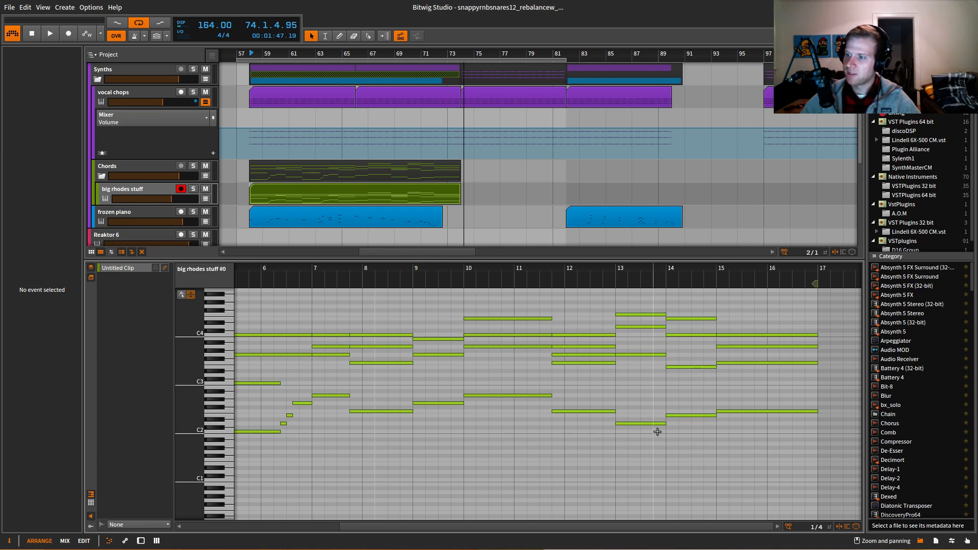
mouse_move(670, 421)
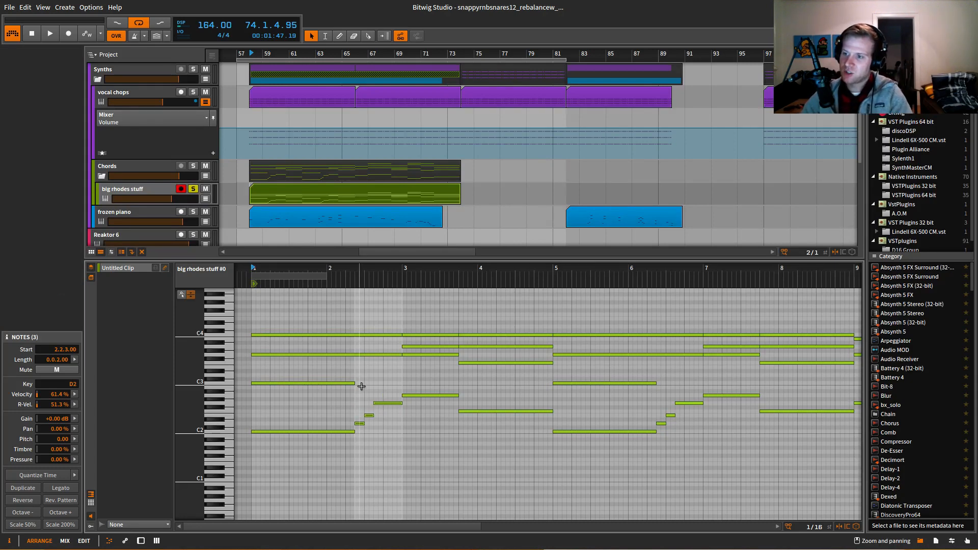
left_click(50, 33)
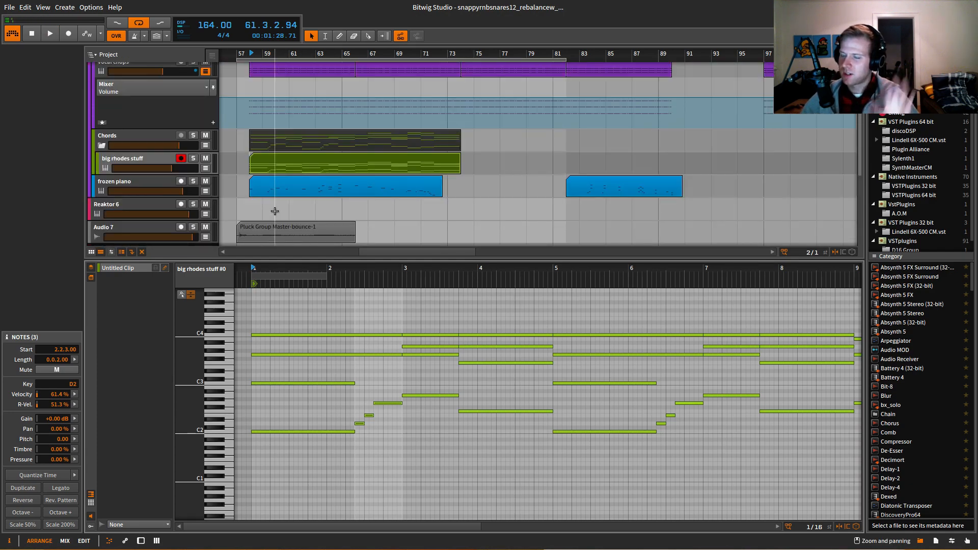
Select the acoustring Reactor track and raise its volume fader to +3.44 dB during playback.
left_click(131, 203)
type("acoustring")
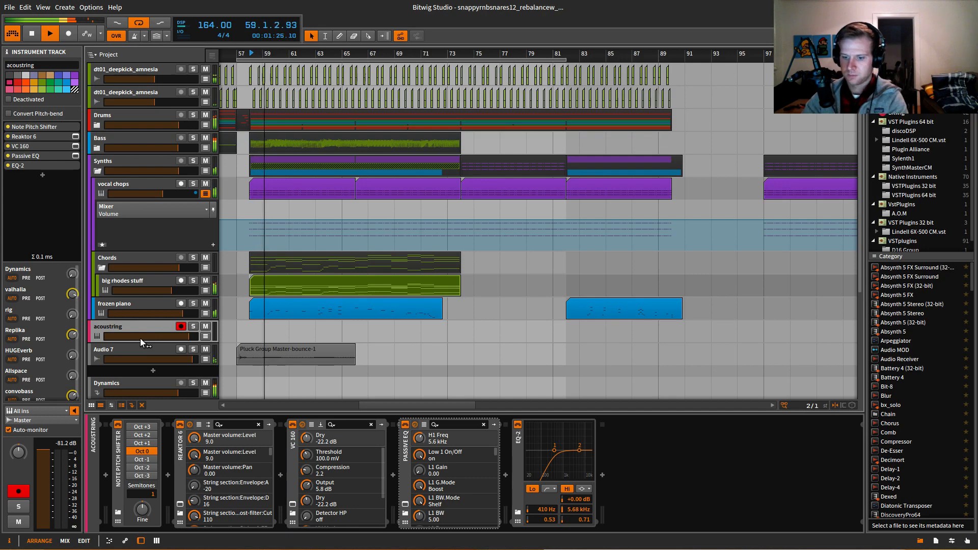
left_click_drag(143, 336, 153, 336)
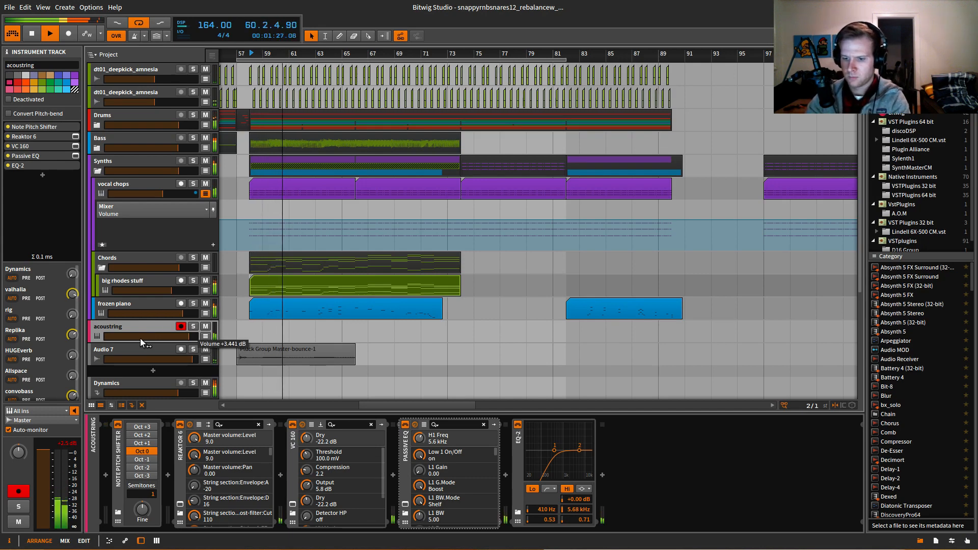